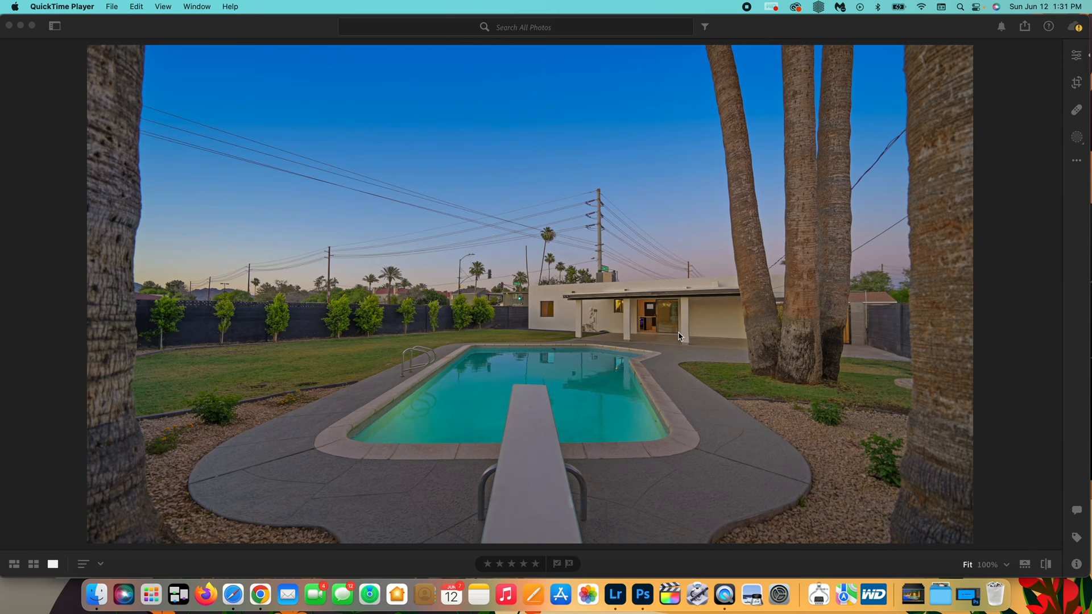
mouse_move(613, 507)
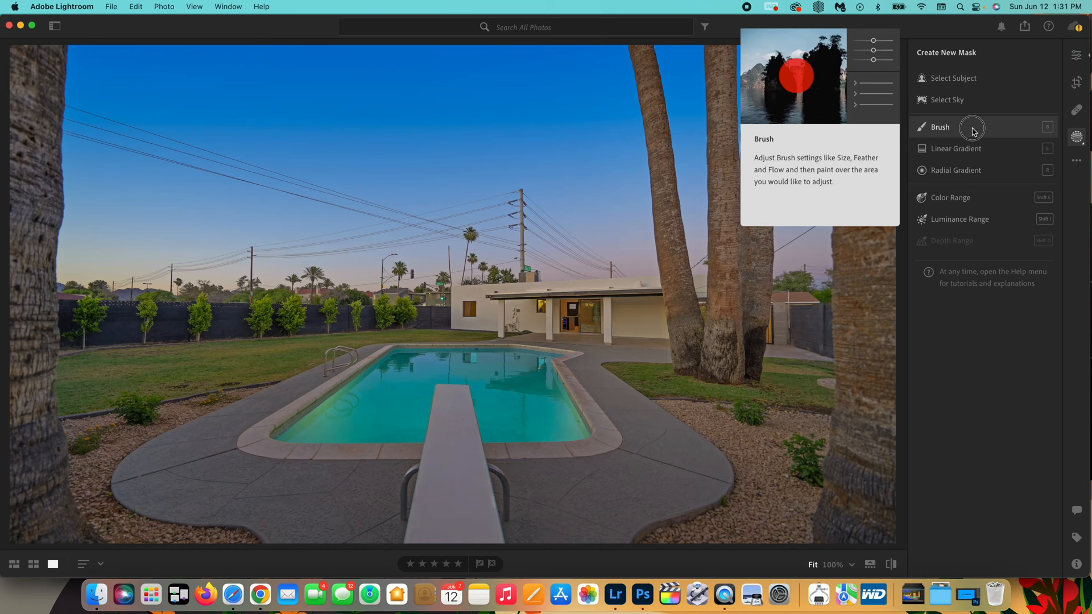
Start a new brush mask on the pool photo and enlarge the brush to about 30
click(941, 126)
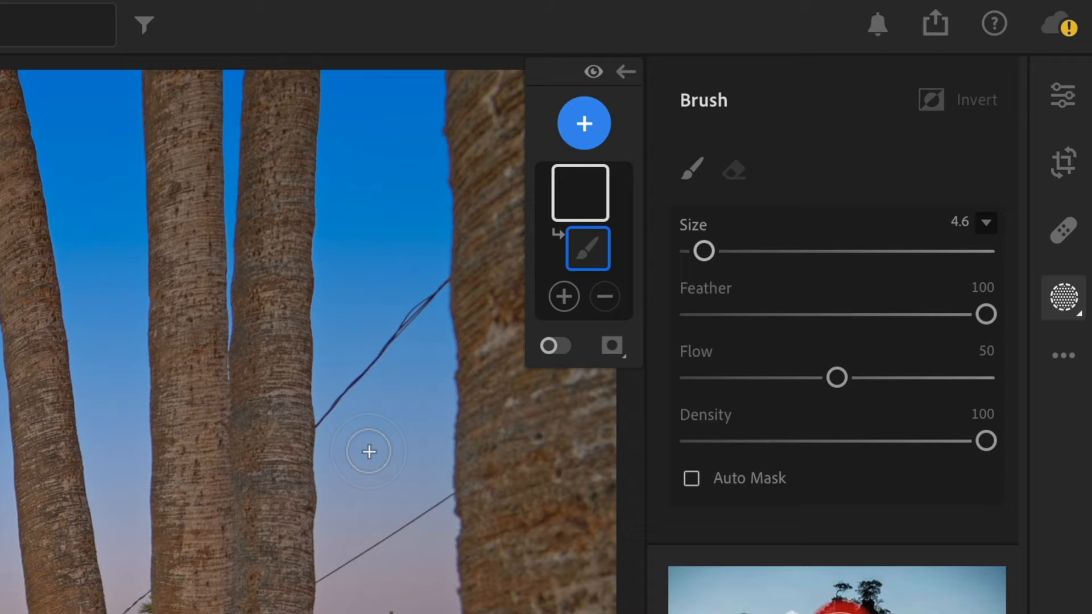
drag(703, 250, 771, 243)
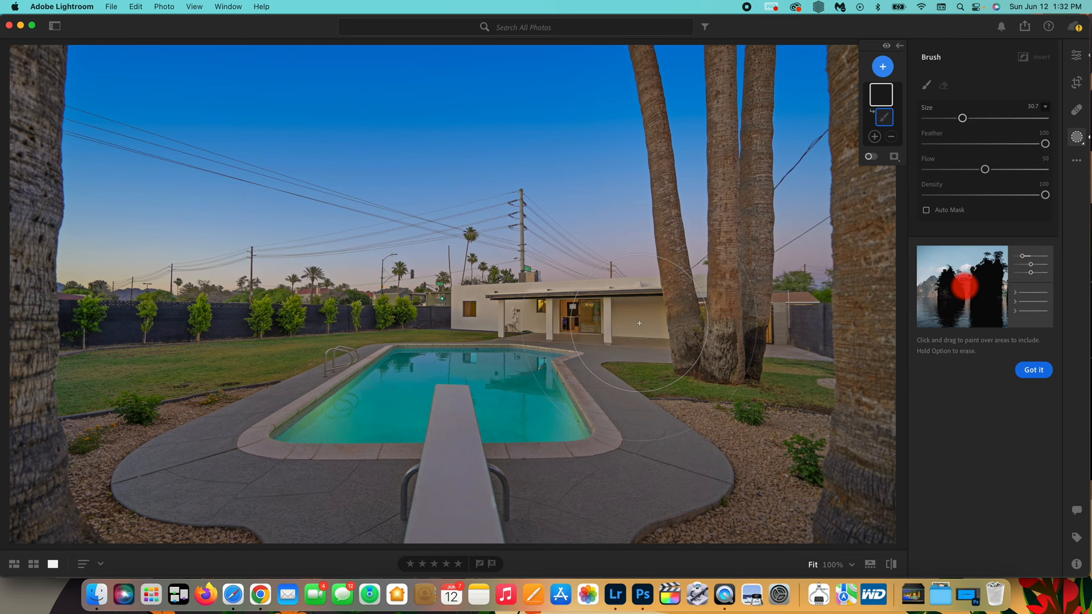
Paint Mask 1 over the house, patio, pool and lawn, leaving the open sky untouched
drag(638, 323, 572, 349)
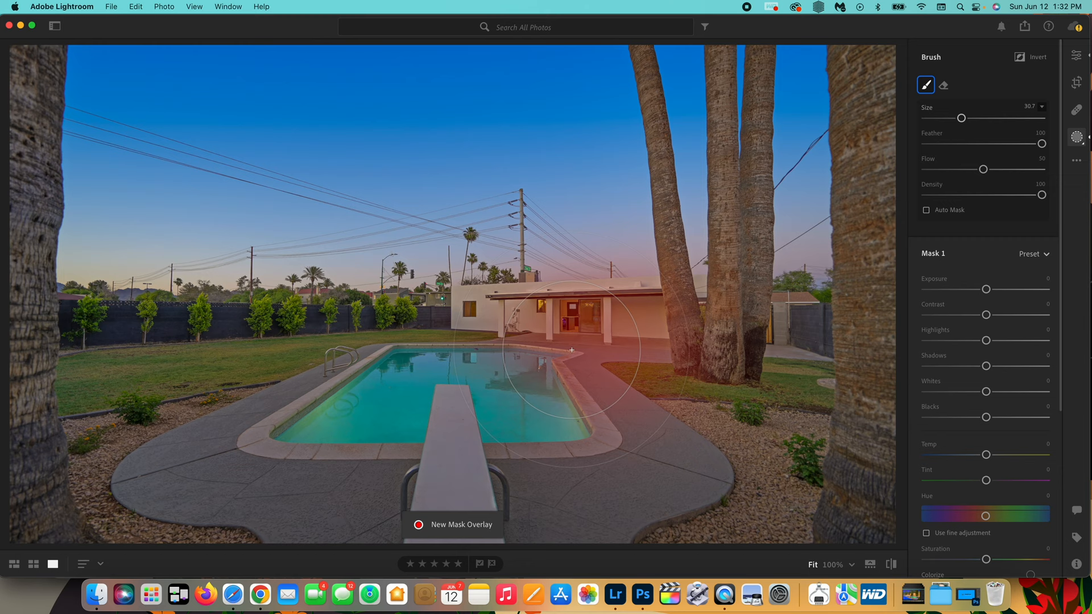
drag(571, 348, 465, 374)
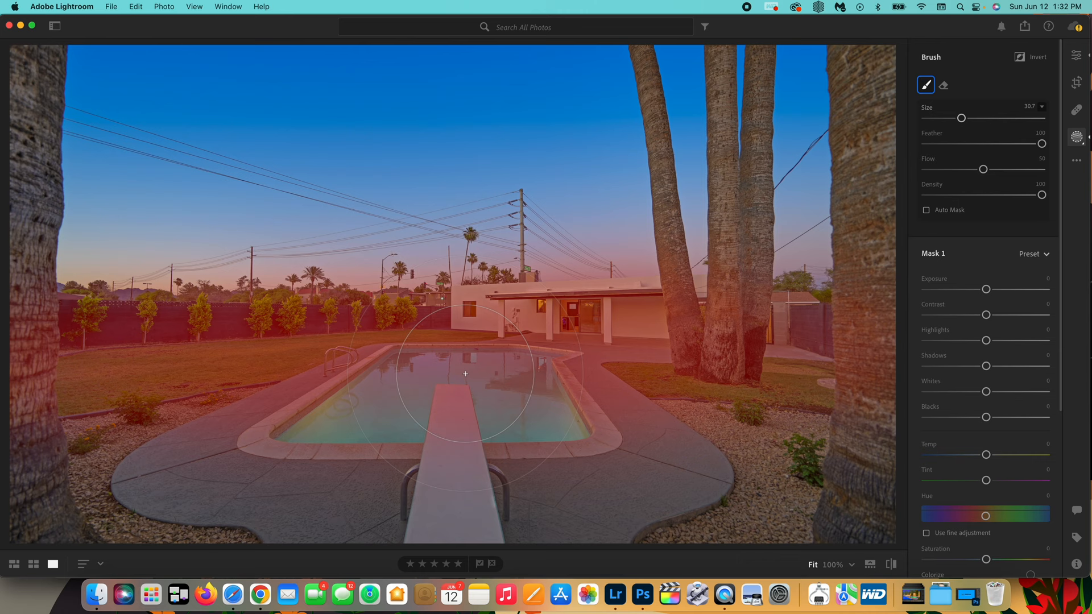
drag(464, 373, 693, 347)
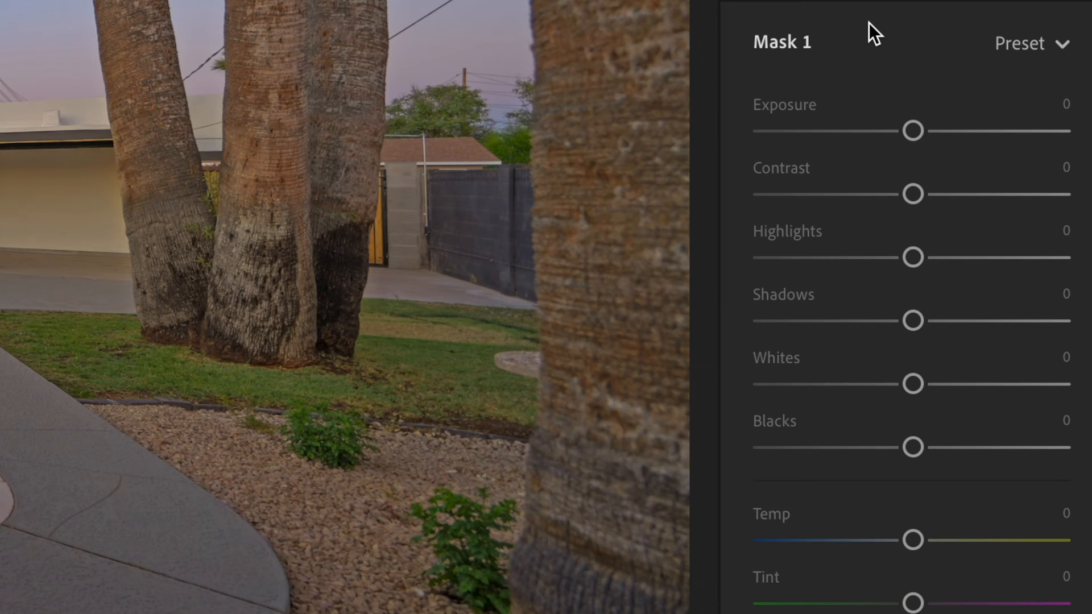
Extend the mask over the right-side palm trunks and yard
click(89, 272)
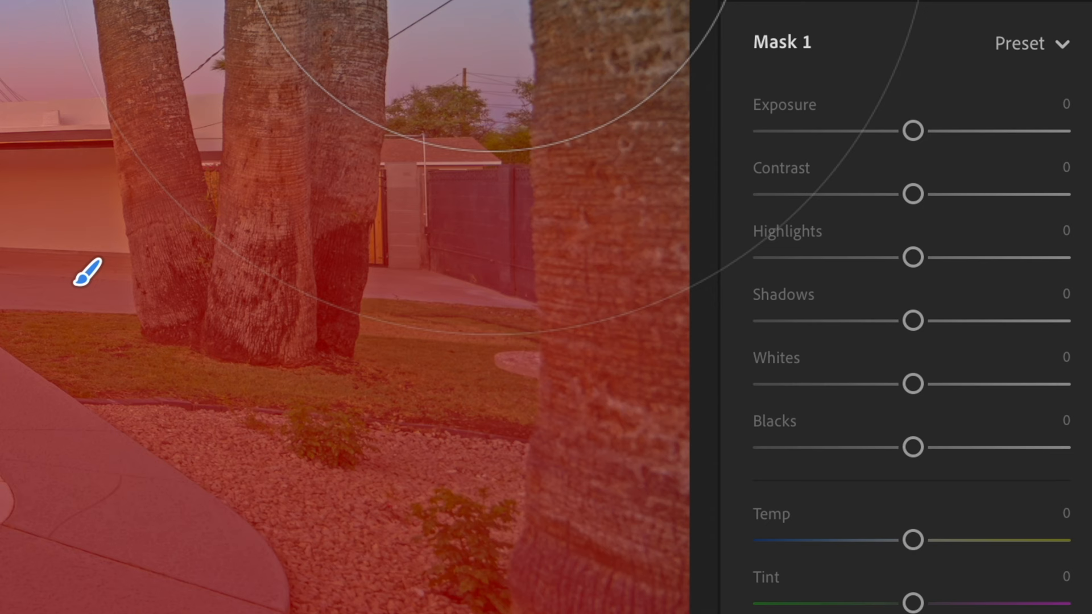
drag(913, 130, 994, 288)
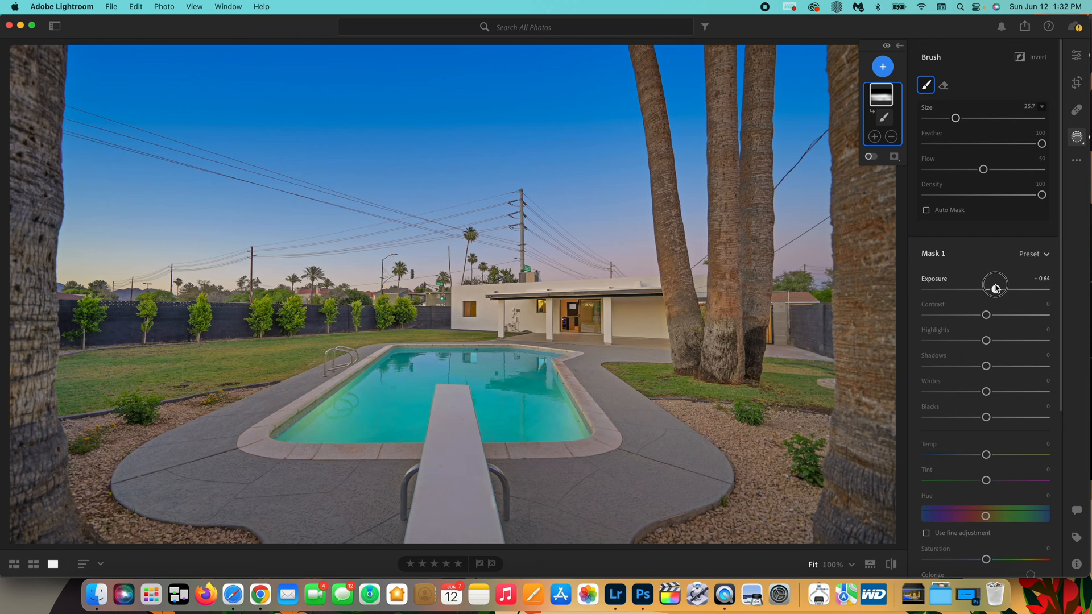
Brighten the masked foreground to about +1.12 exposure and begin adding contrast
drag(996, 288, 1004, 282)
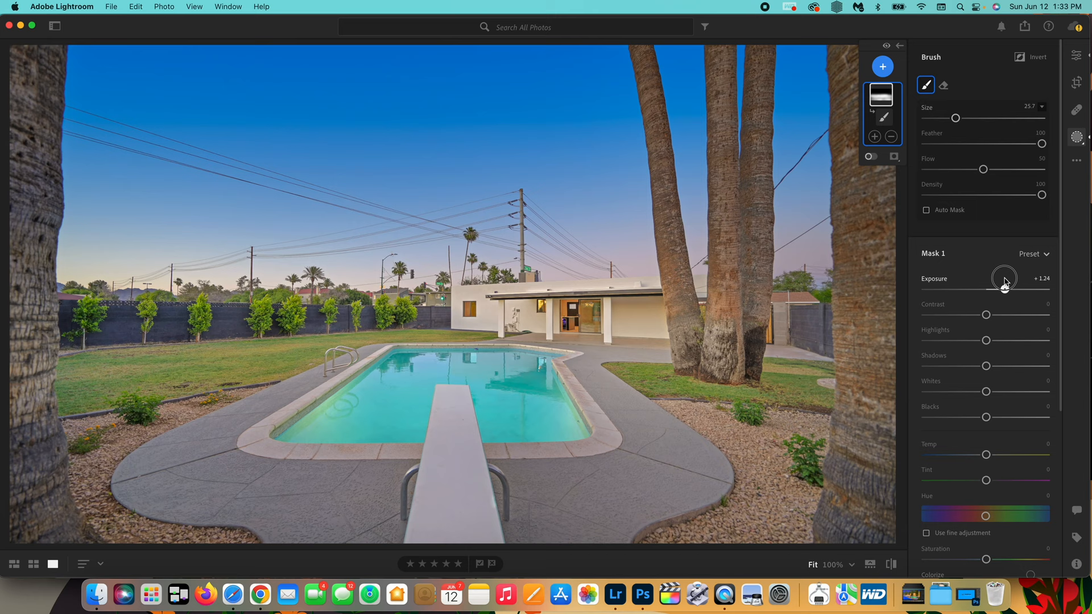
drag(1005, 278, 1001, 278)
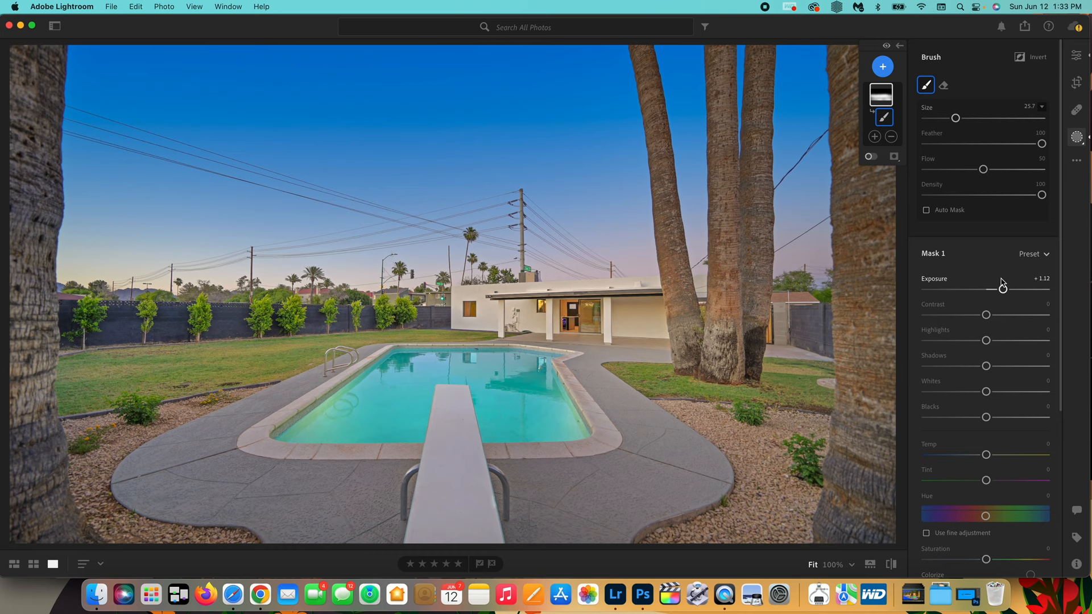
drag(986, 315, 958, 315)
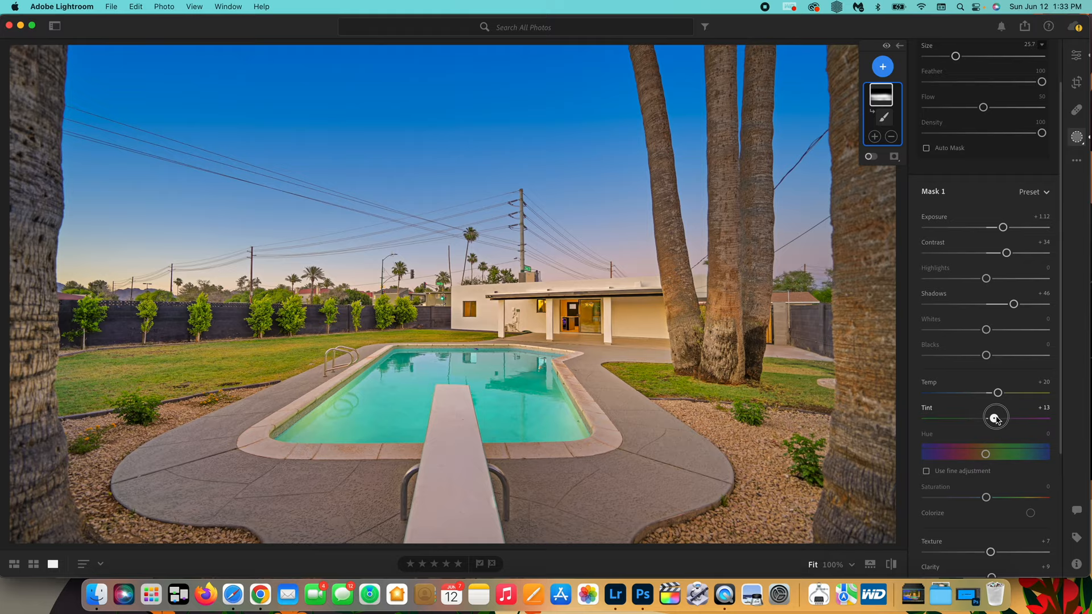
Finish Mask 1 with Contrast +34, Shadows +46, Temp +20, Tint +13, Texture +7, Clarity +9
click(1076, 55)
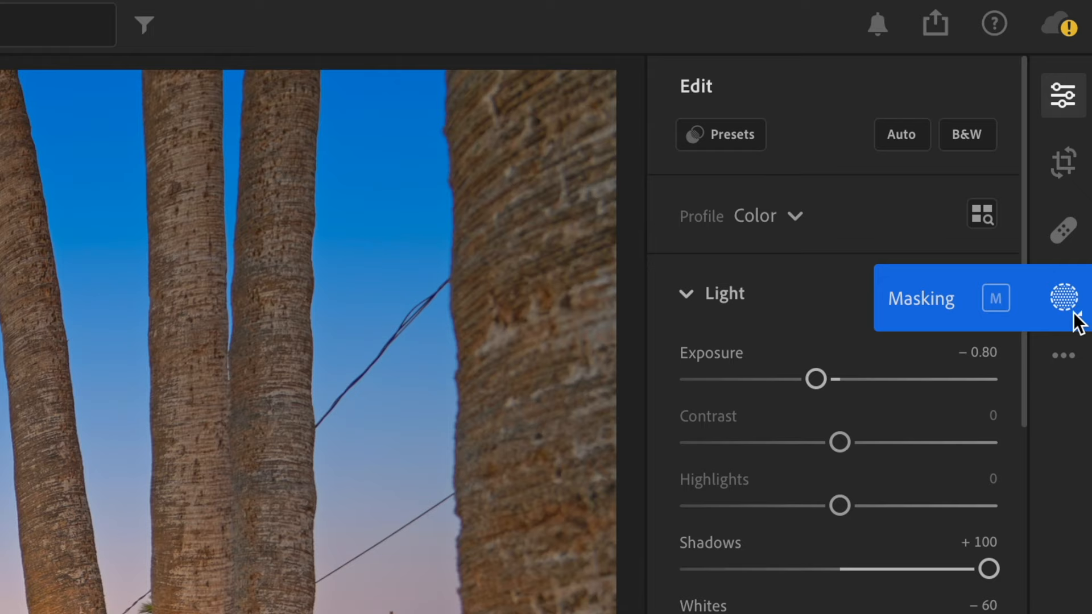
Reopen Mask 1's brush component, ready to paint more at size 25.7, flow 50
click(1065, 298)
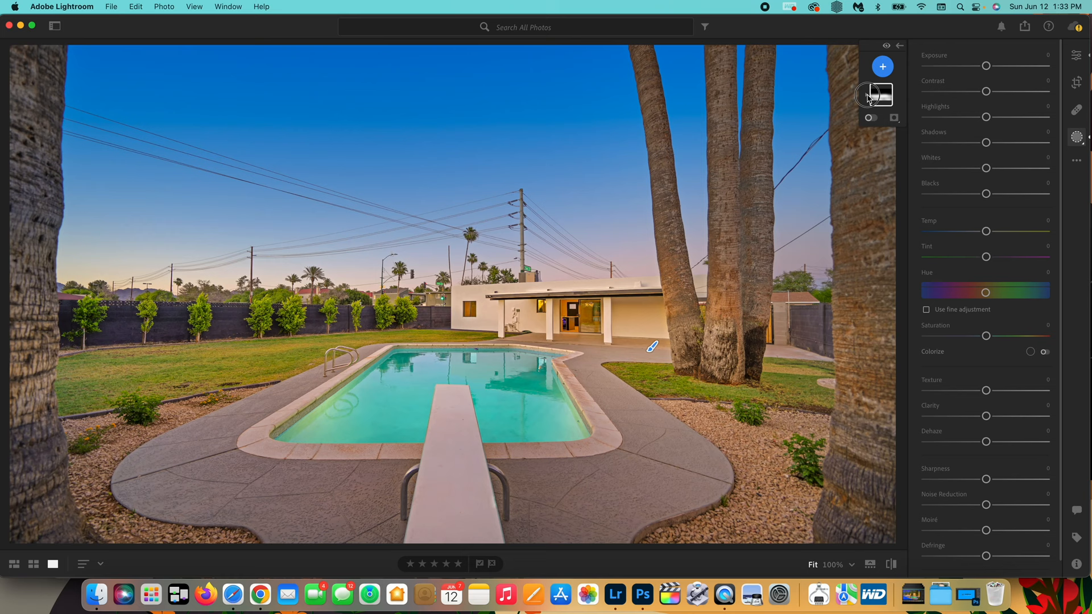
click(874, 95)
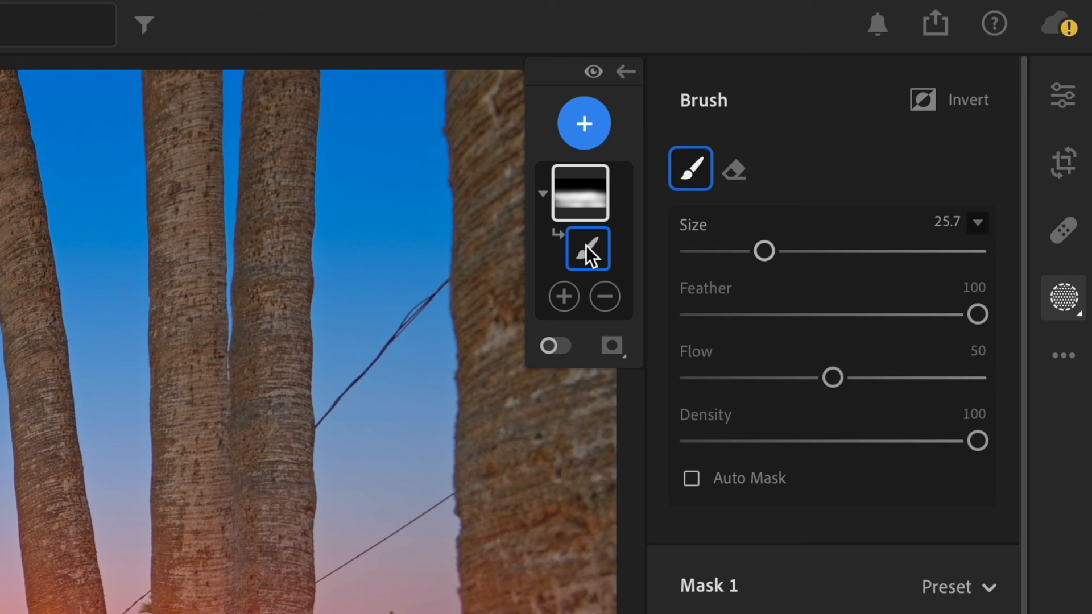